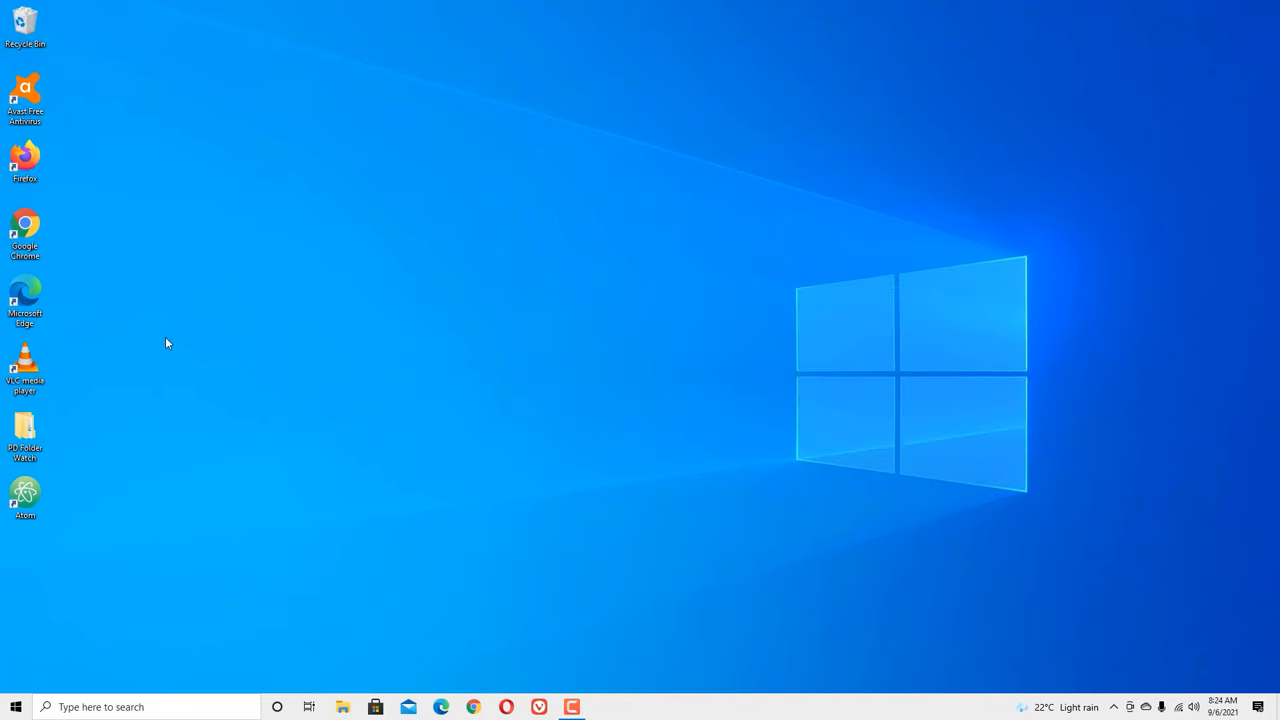
Search 'de' from the taskbar to bring up Device Manager
text(de)
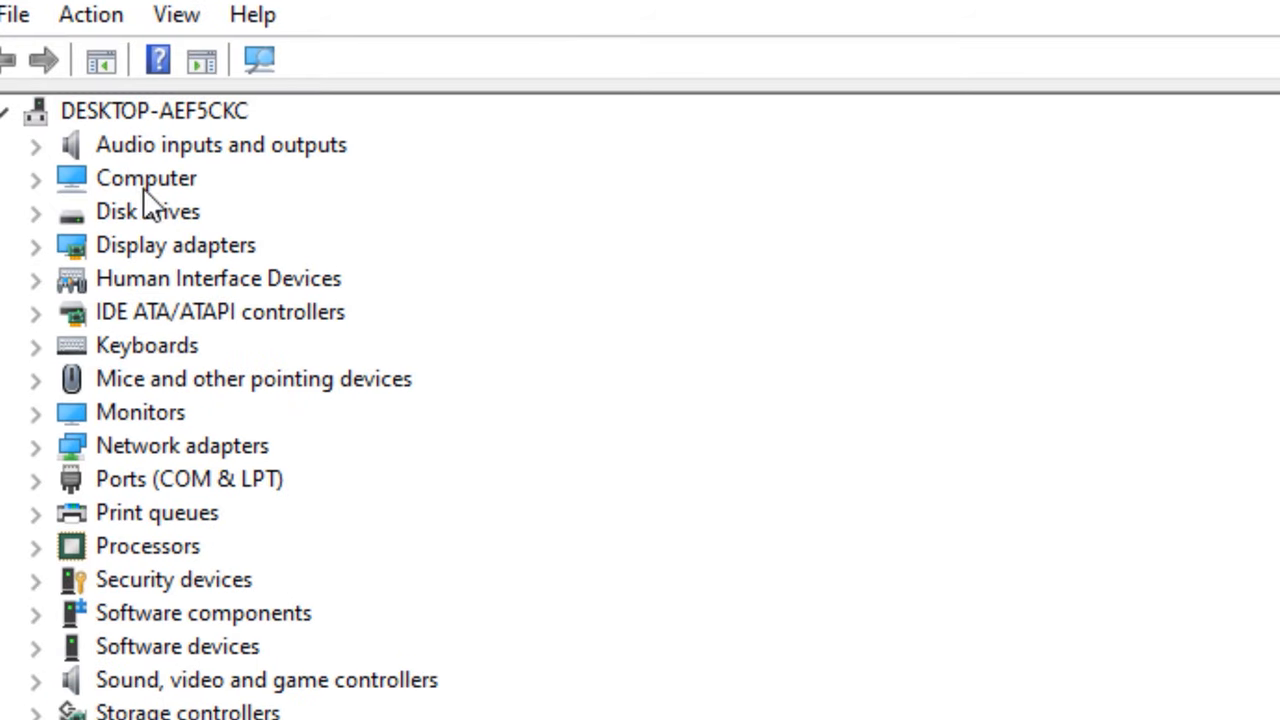
mouse_move(115, 375)
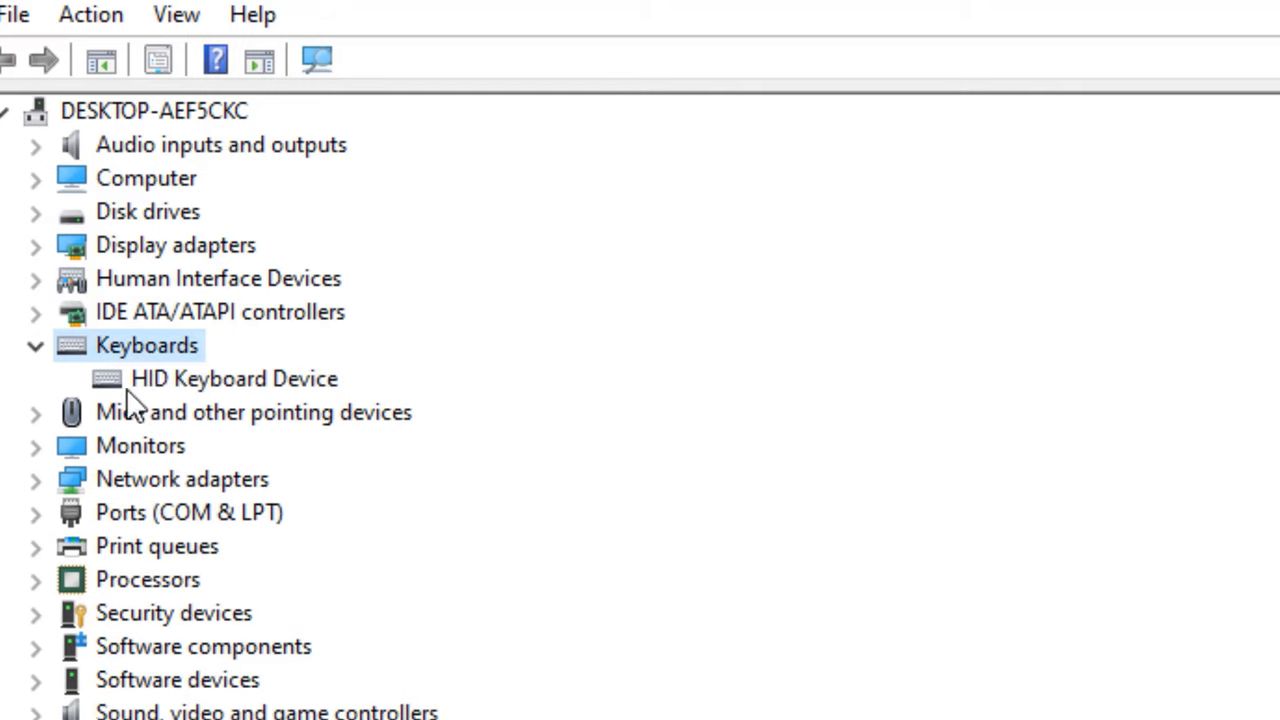
mouse_move(160, 405)
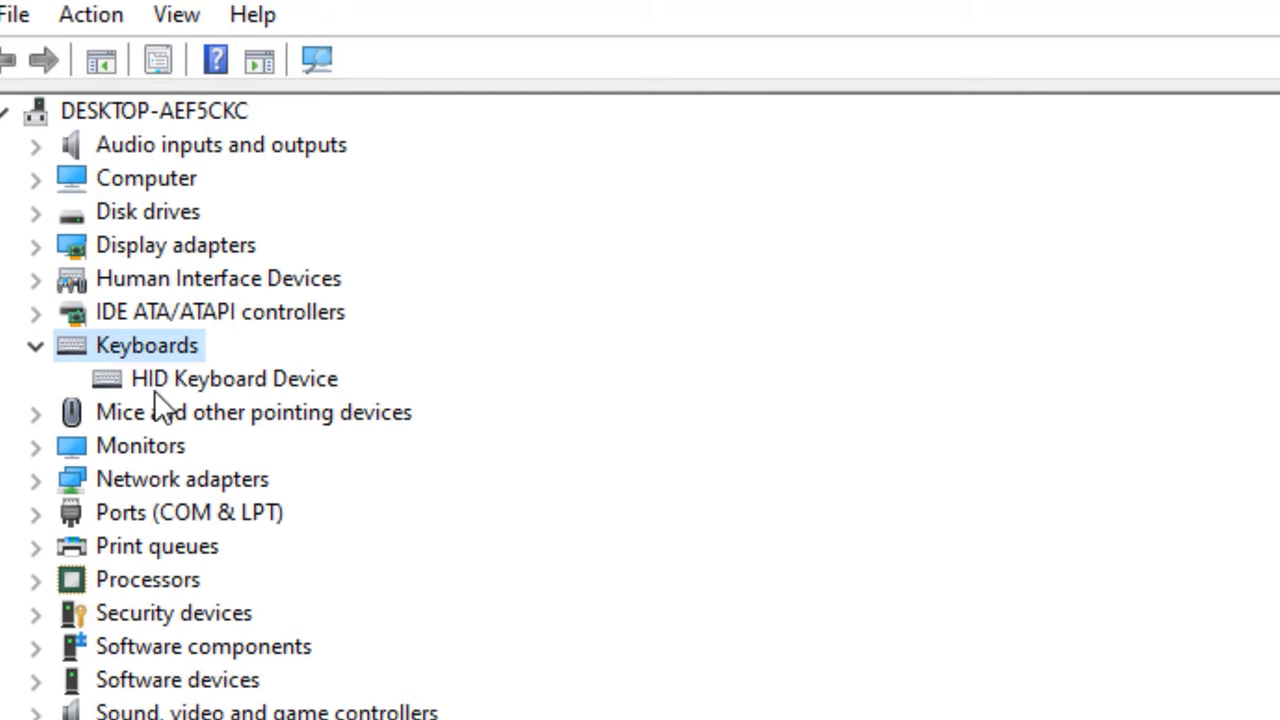
mouse_move(215, 400)
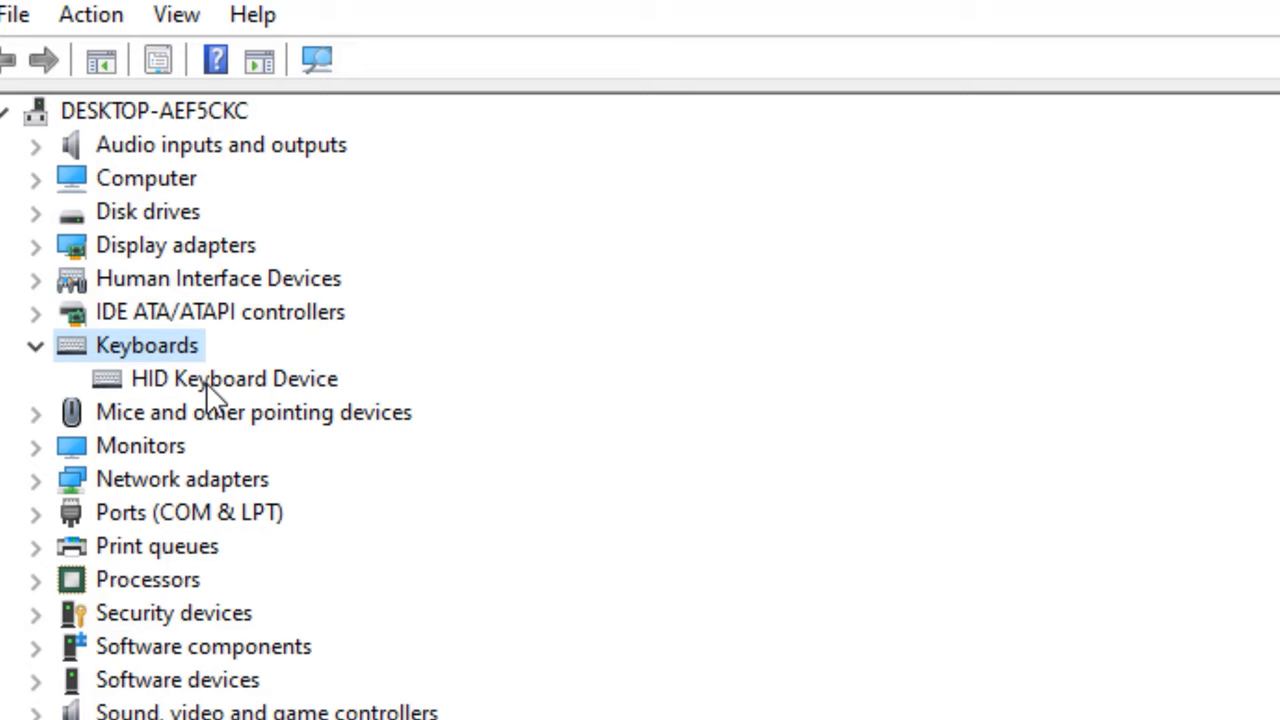
Show the HID Keyboard Device's context menu under Keyboards
right_click(234, 378)
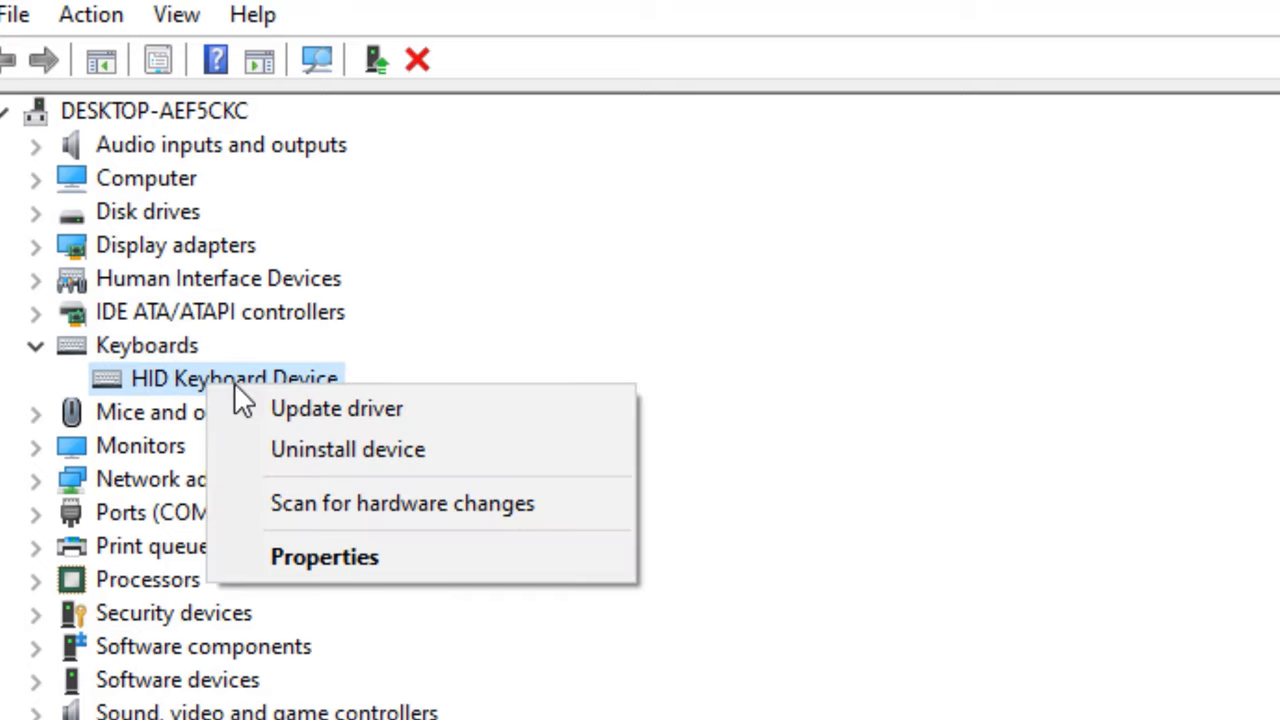
Begin the HID Keyboard Device driver update using the Browse my computer option
click(336, 408)
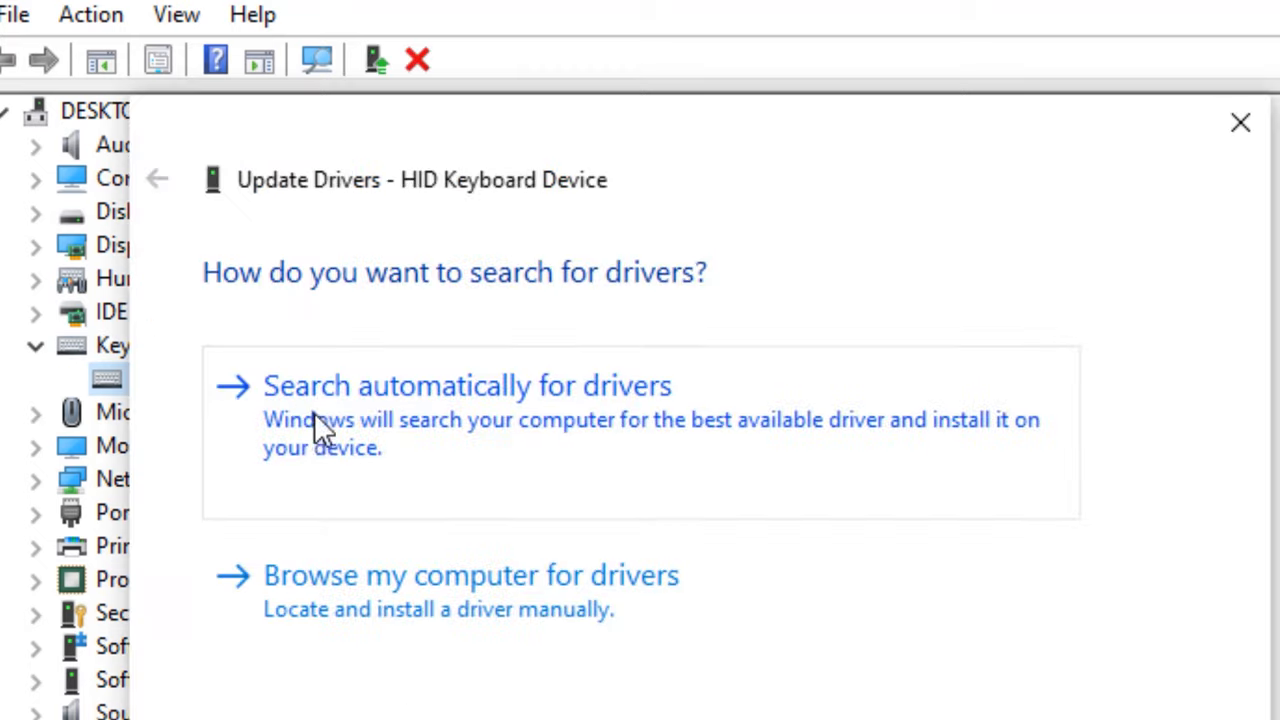
mouse_move(340, 478)
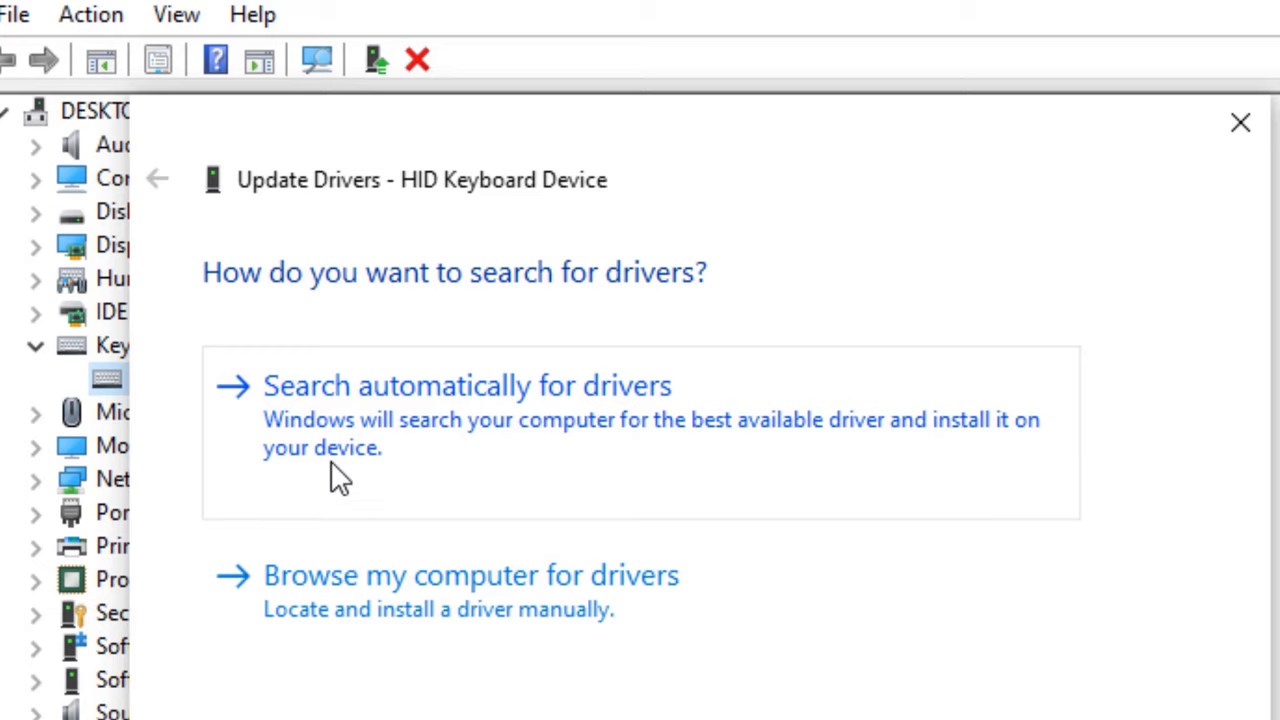
mouse_move(320, 688)
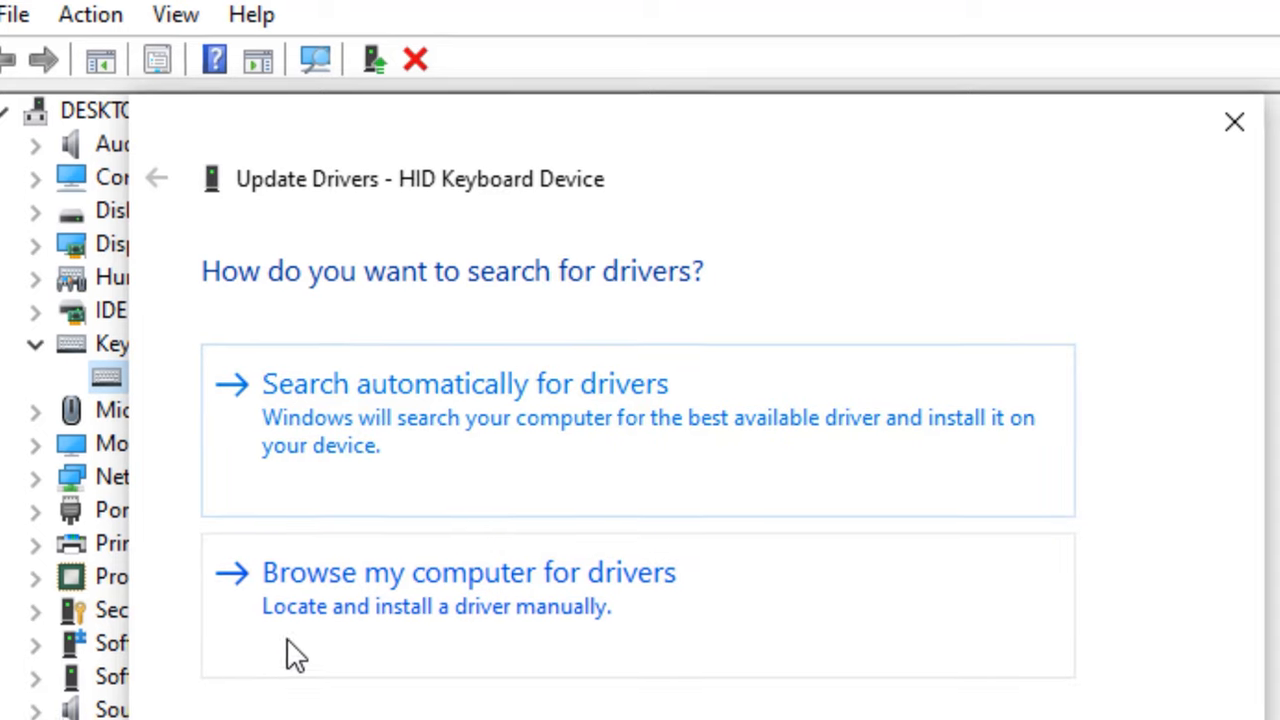
click(467, 572)
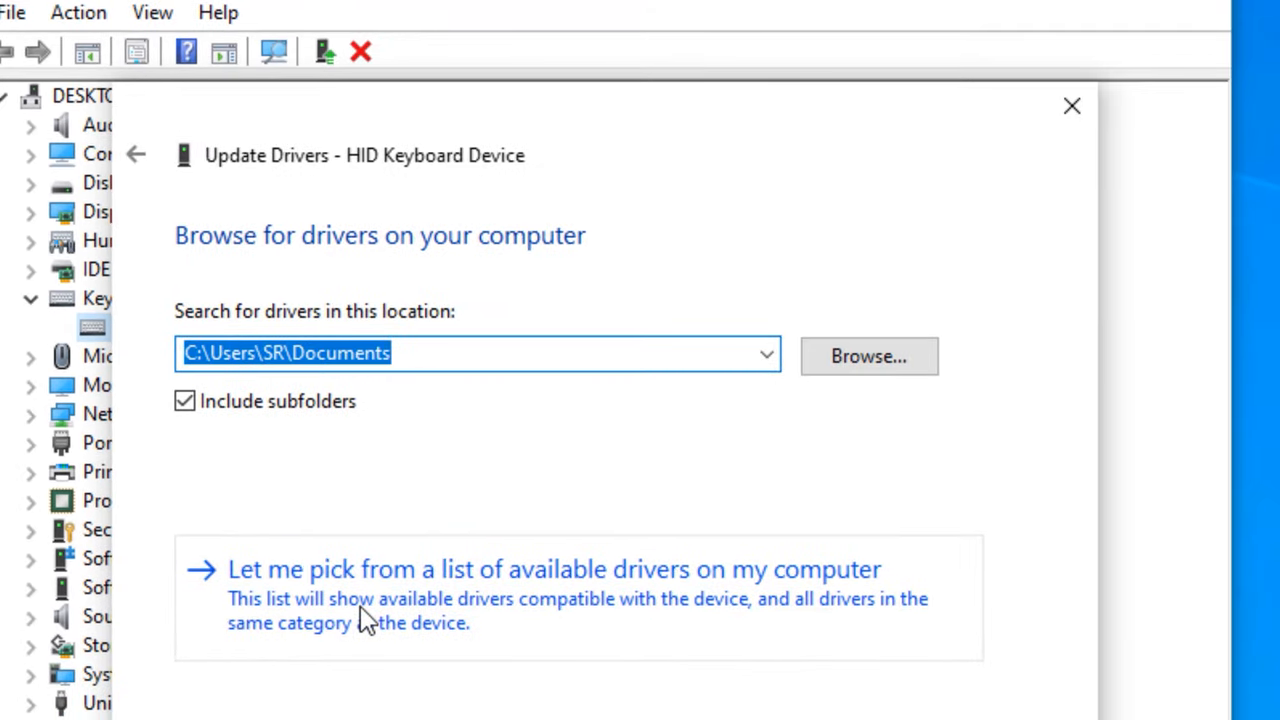
Pick HID-compliant device from the available drivers list and install it
click(554, 569)
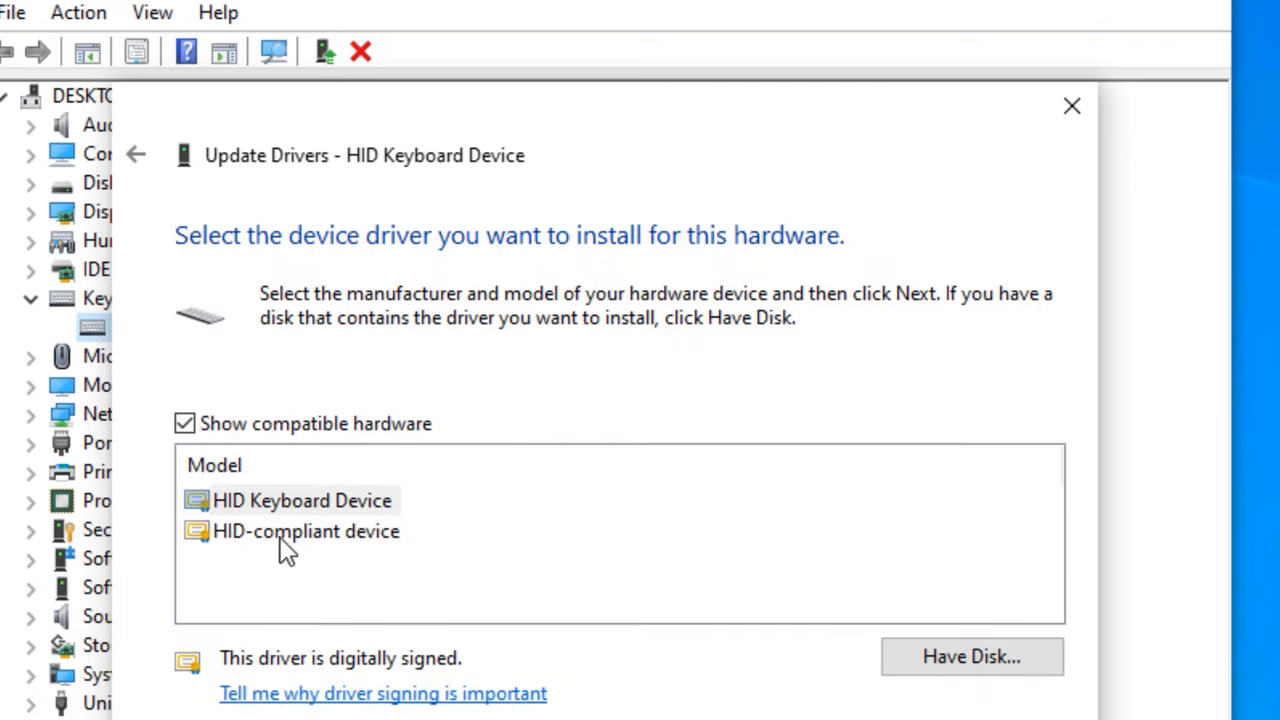
mouse_move(260, 545)
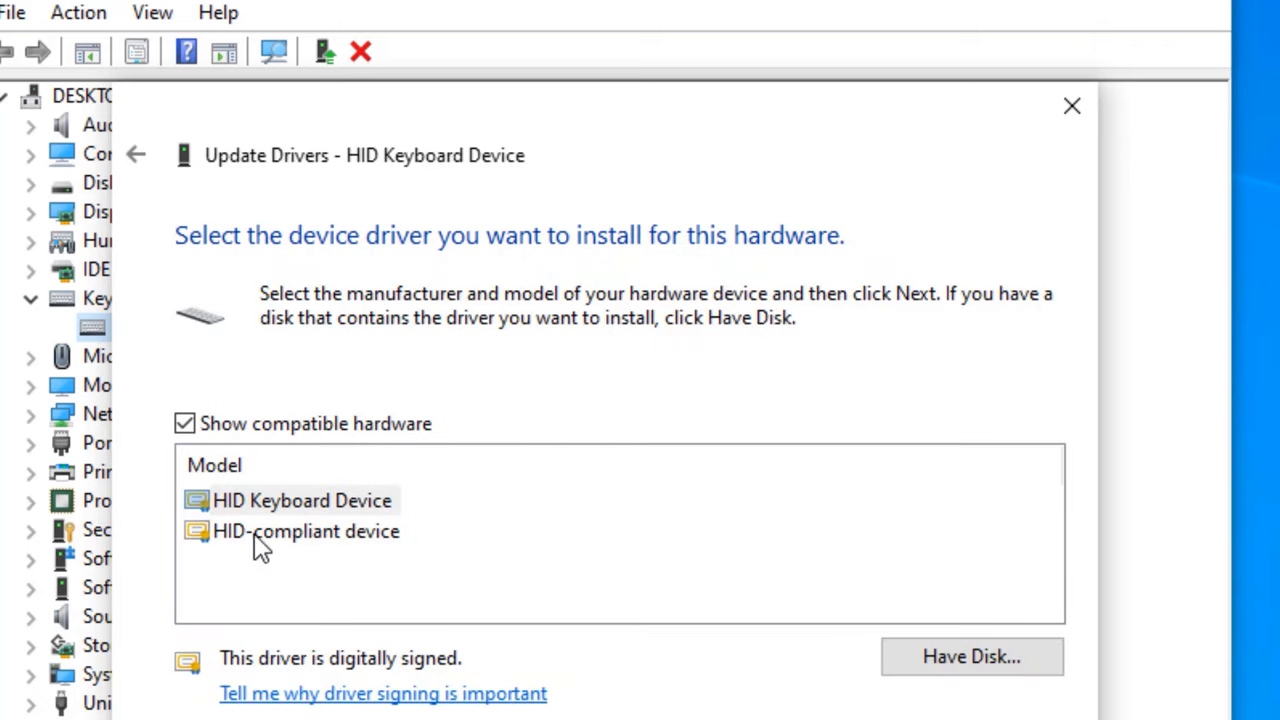
mouse_move(215, 520)
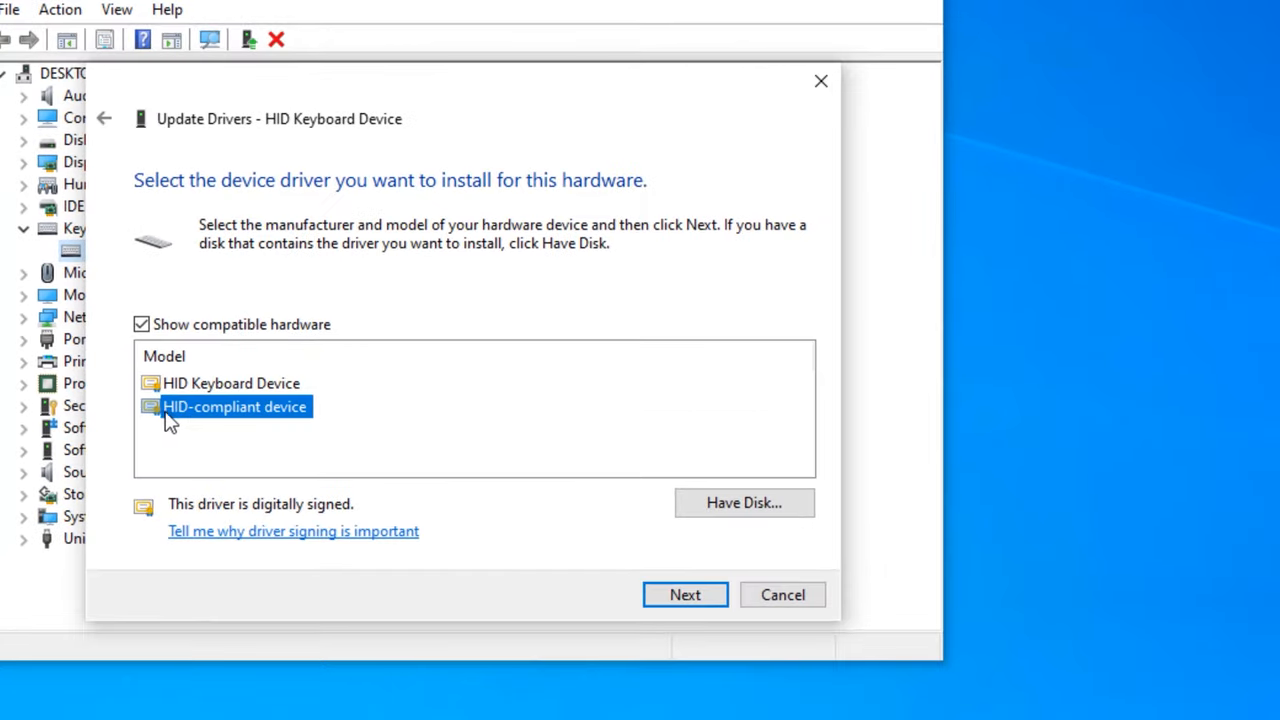
mouse_move(203, 393)
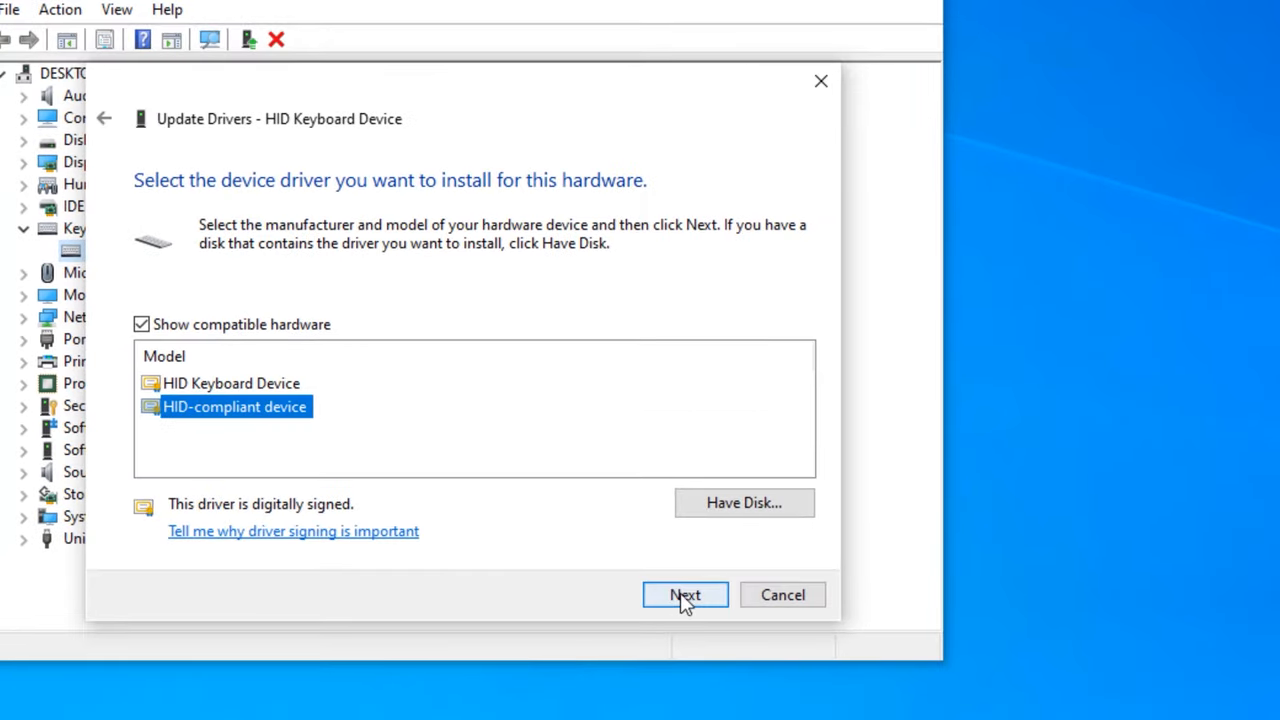
click(685, 595)
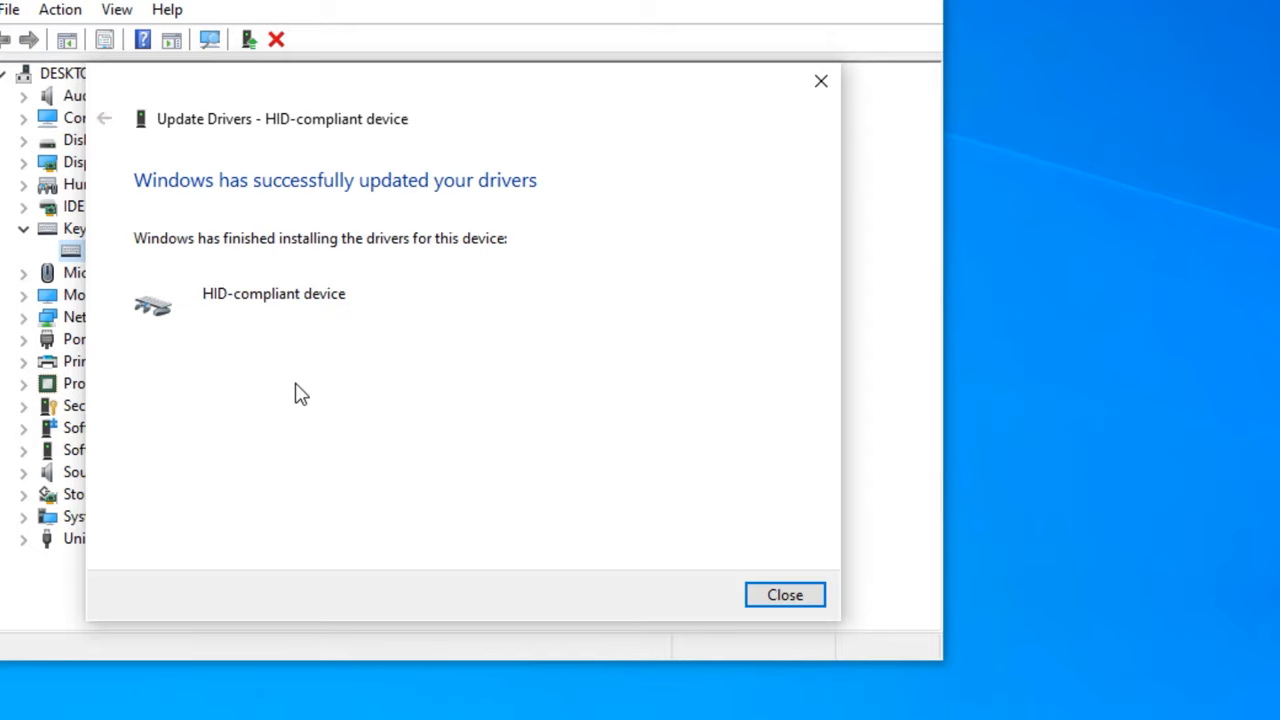
Close the update confirmation and relaunch Device Manager by searching 'd'
click(784, 594)
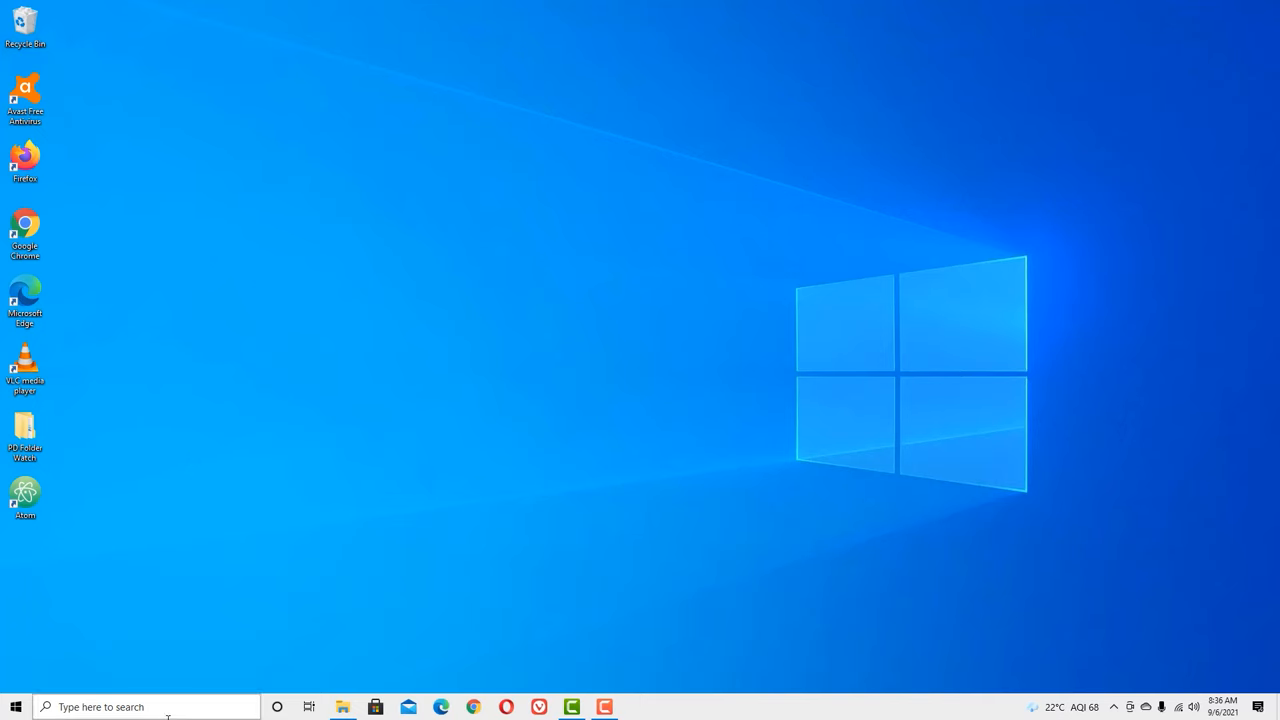
click(145, 706)
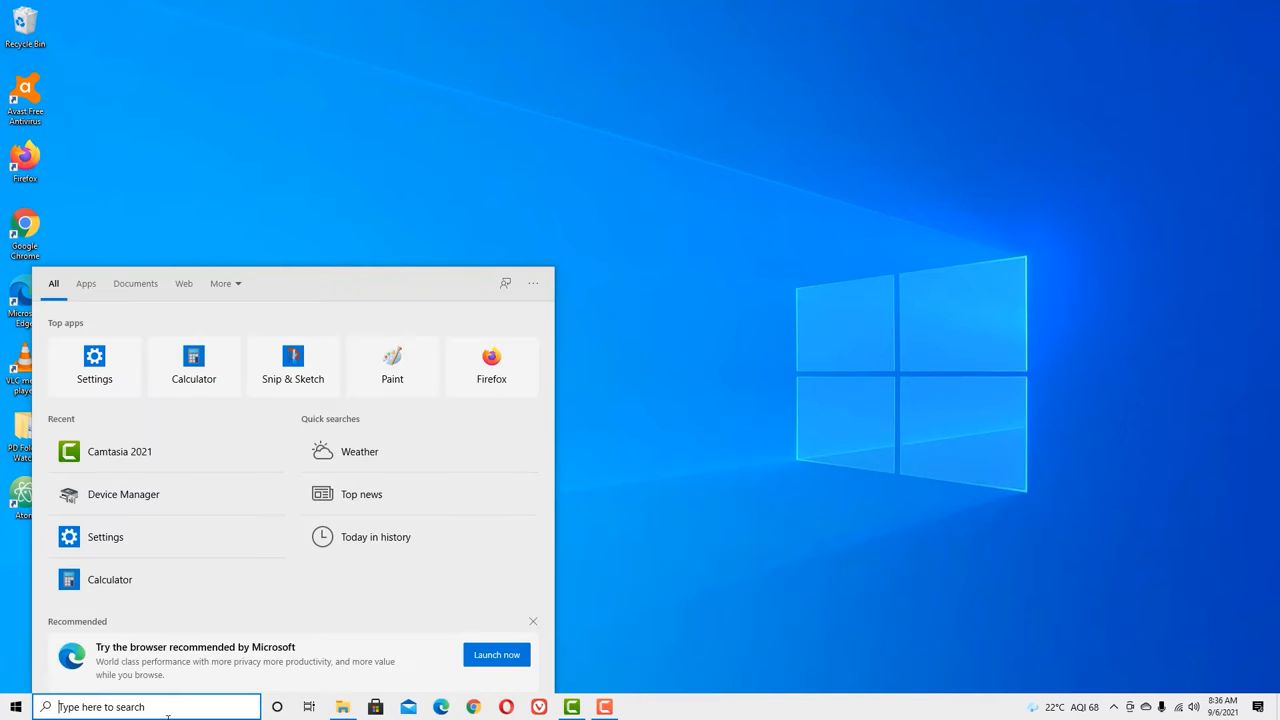
text(d)
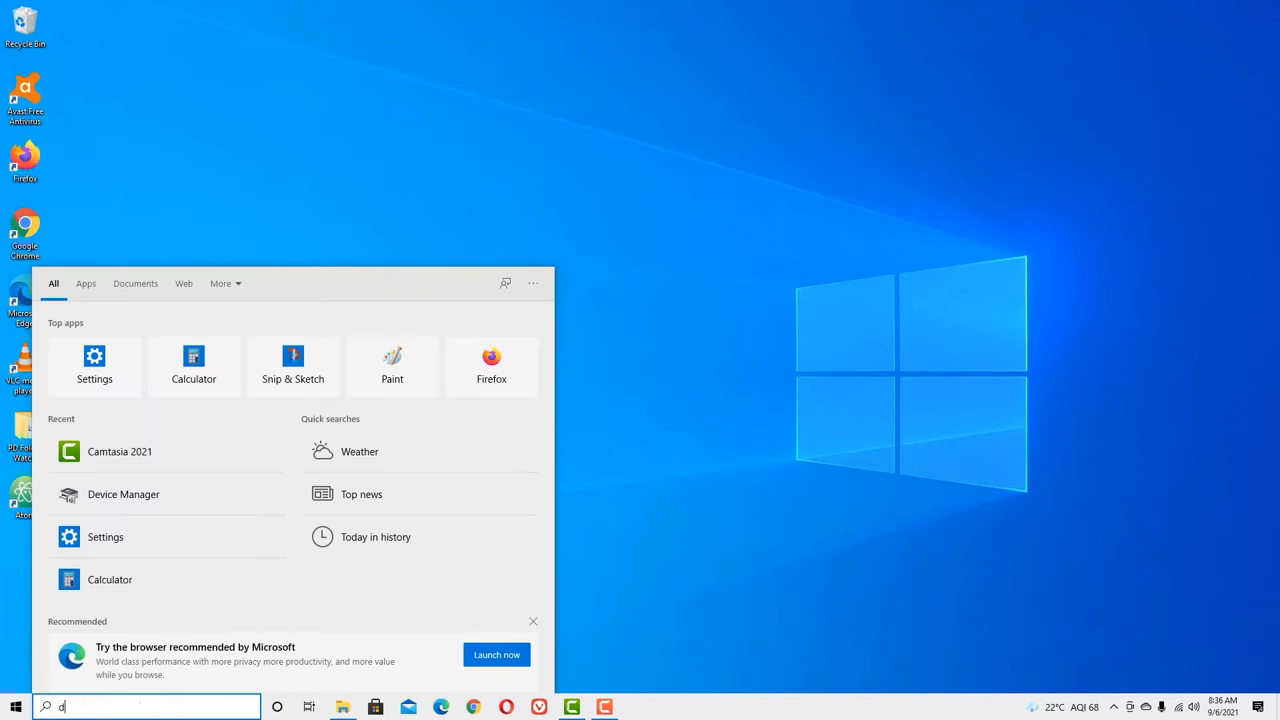
click(123, 494)
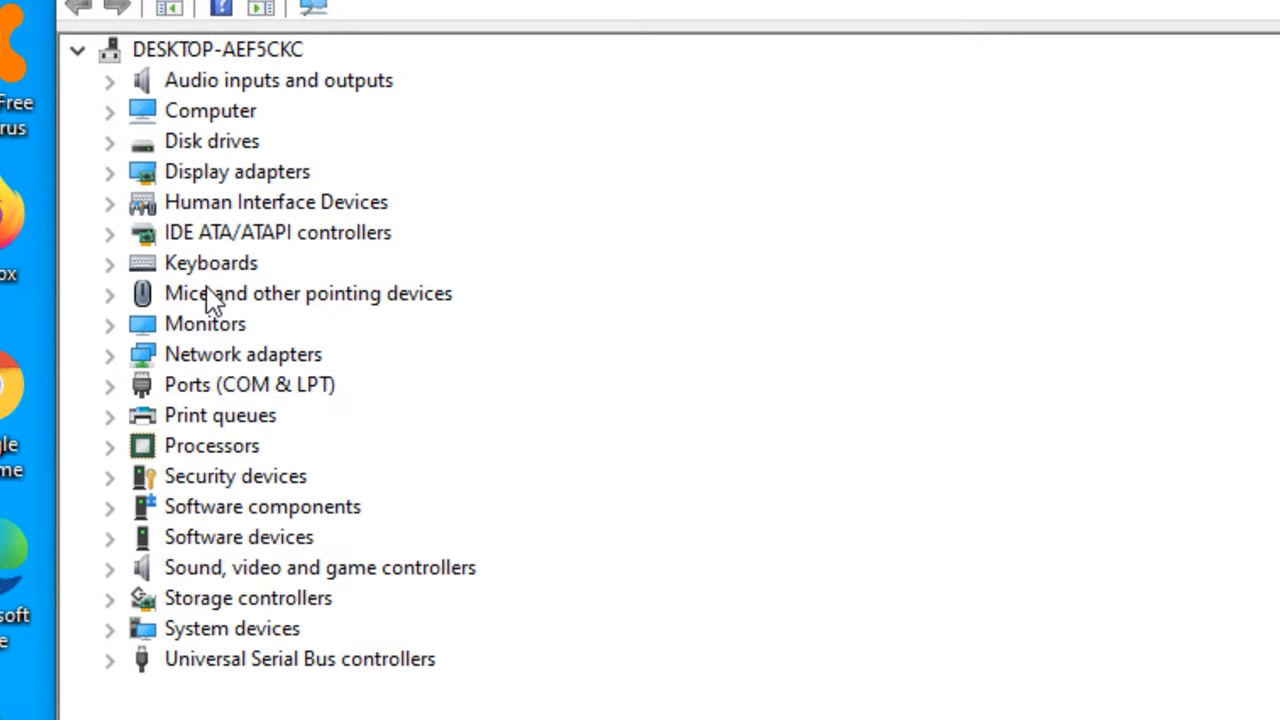
mouse_move(220, 270)
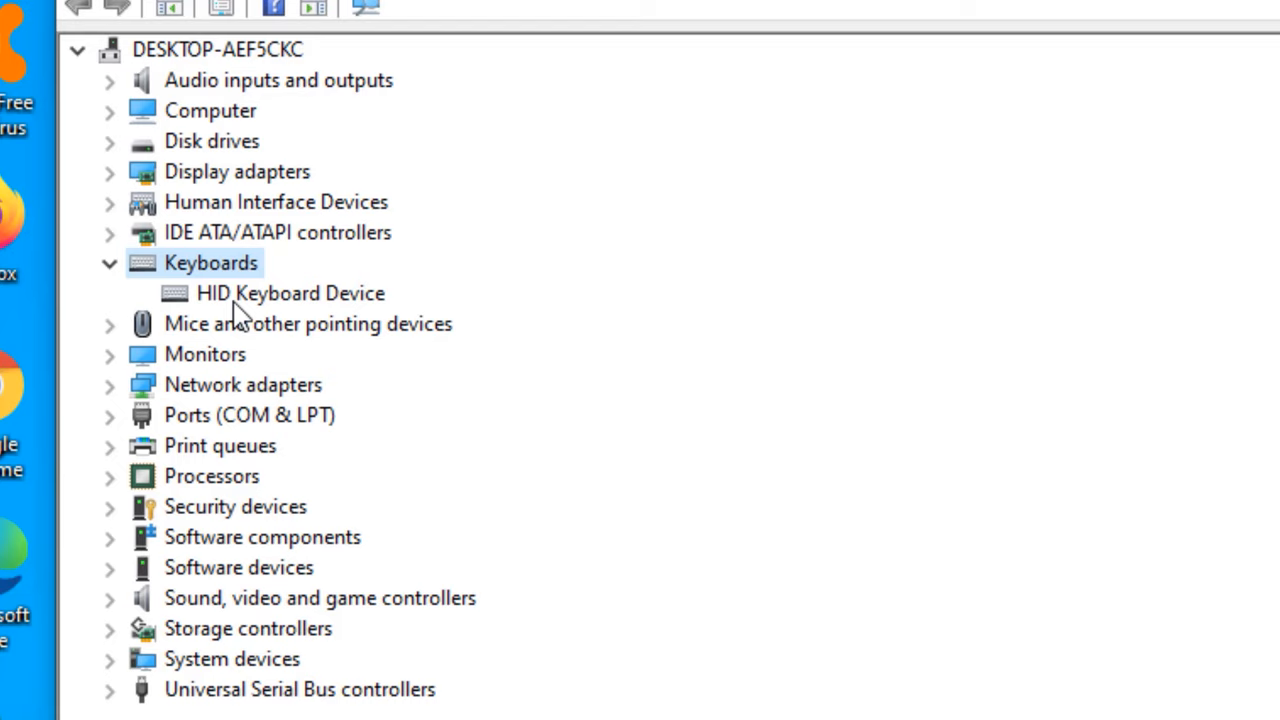
mouse_move(267, 318)
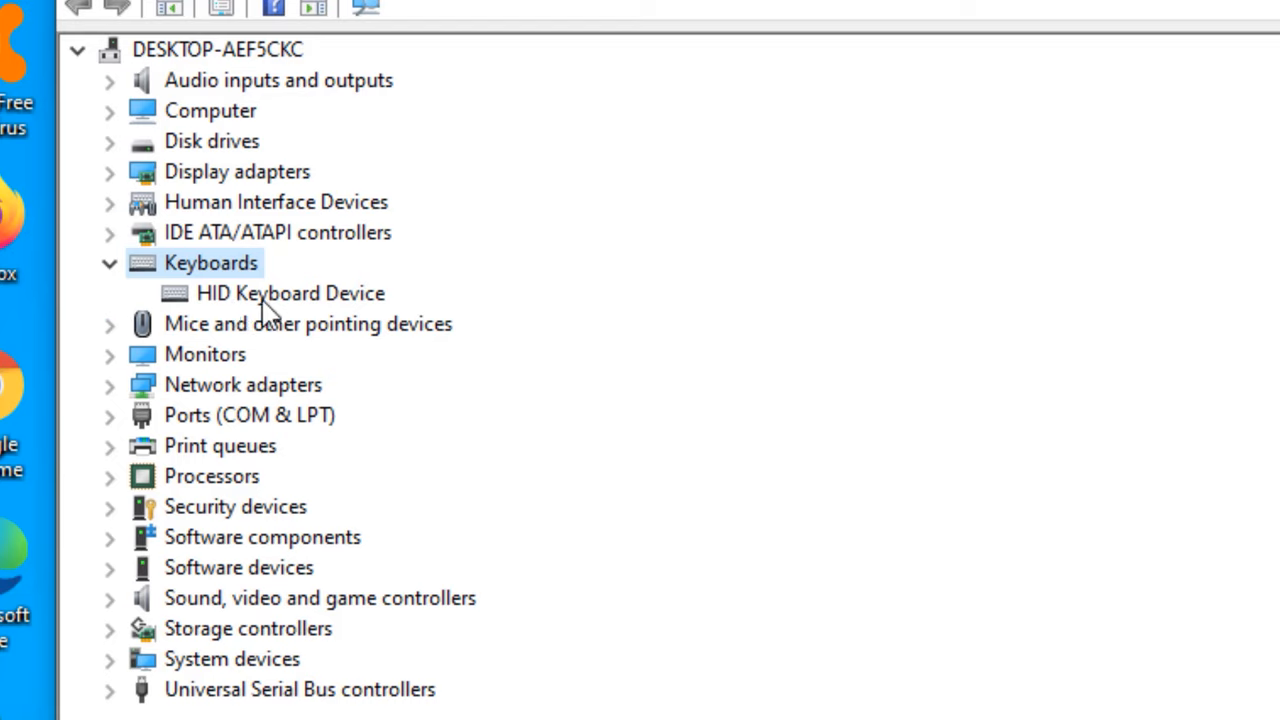
Show the HID Keyboard Device's context menu to reach Uninstall device
right_click(290, 293)
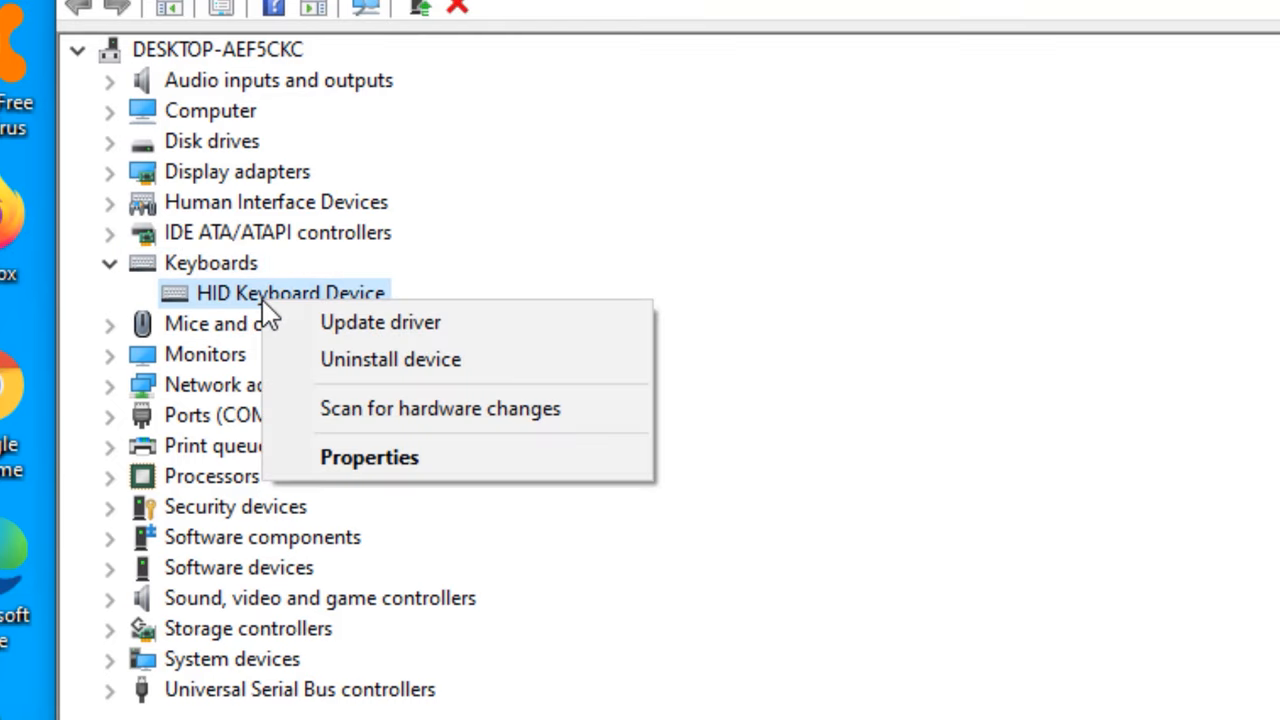
mouse_move(390, 359)
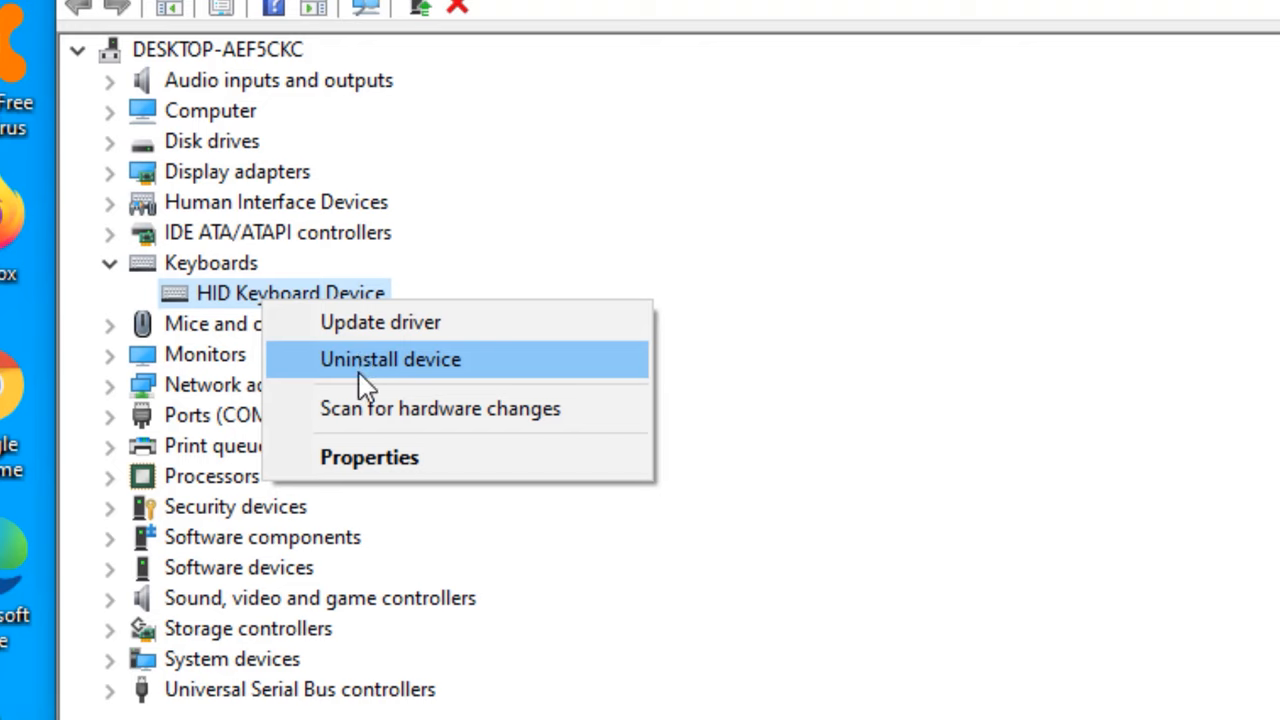